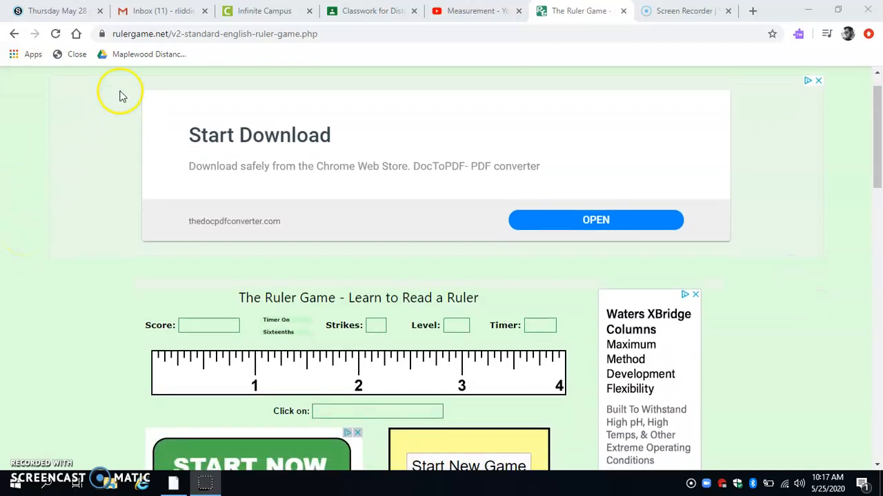
mouse_move(135, 90)
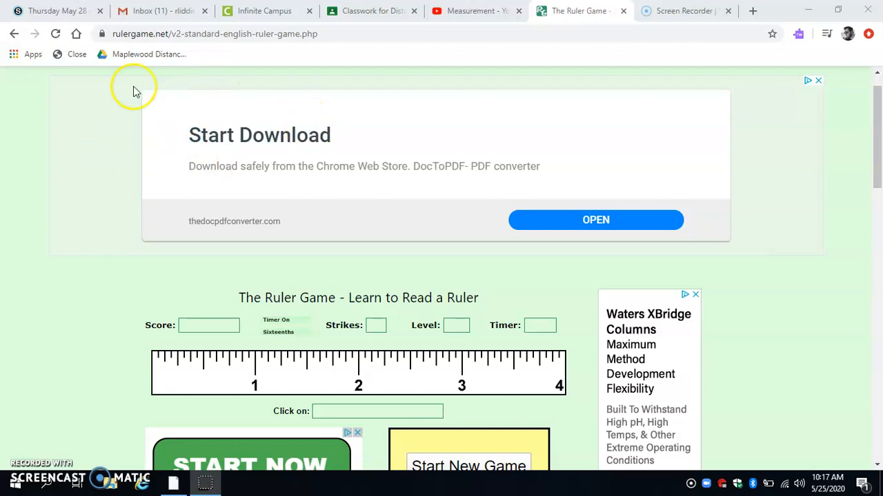
mouse_move(375, 147)
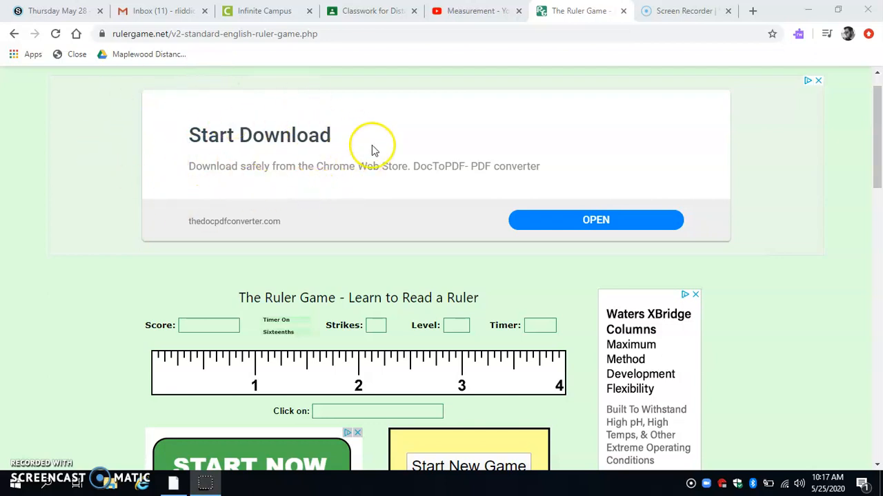
Choose sixteenths as the measuring increment and start a new timed game
scroll("down", 3)
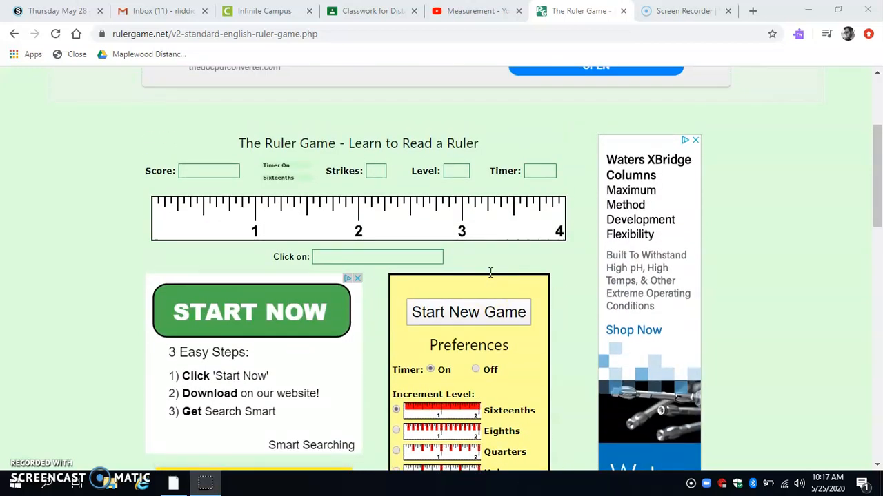
scroll("down", 3)
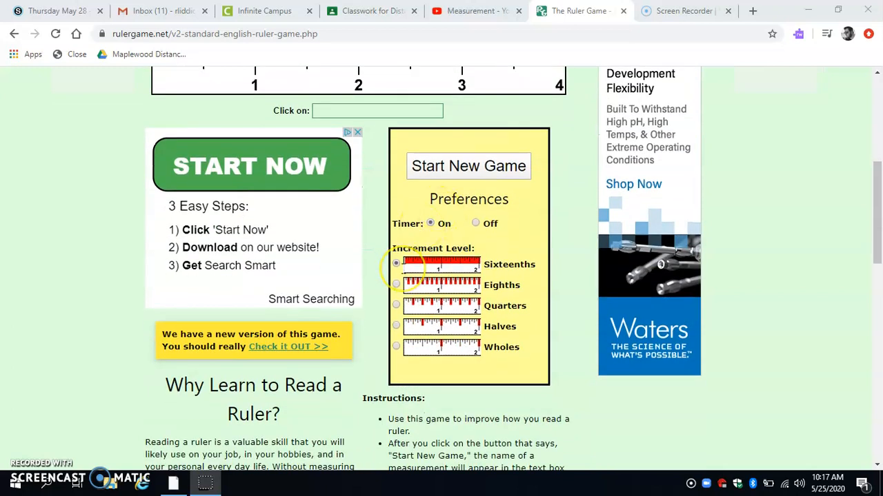
left_click(395, 264)
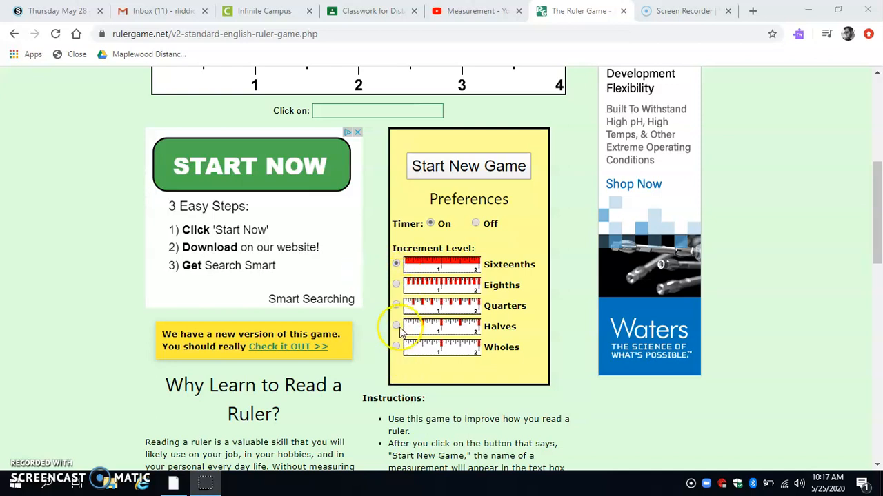
scroll("down", 3)
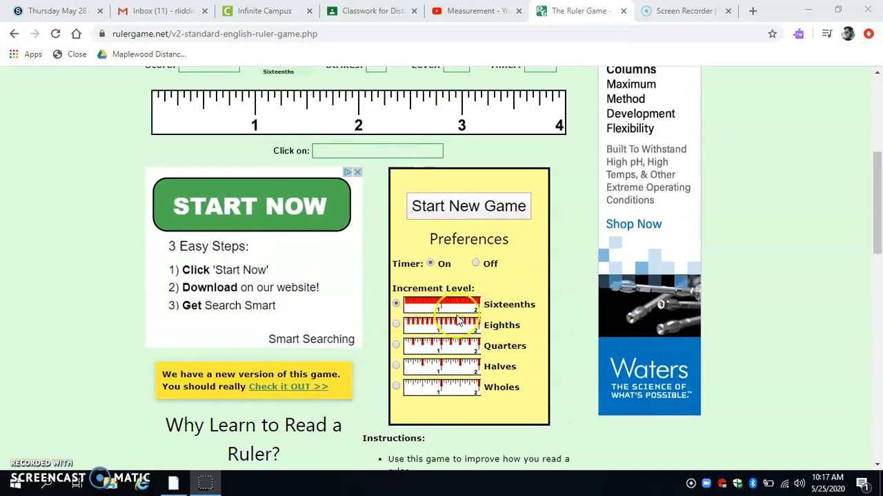
scroll("down", 3)
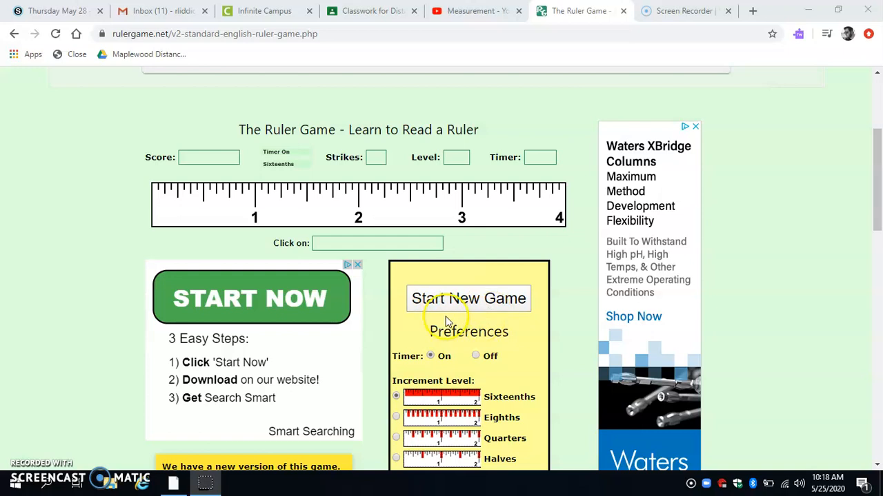
mouse_move(468, 306)
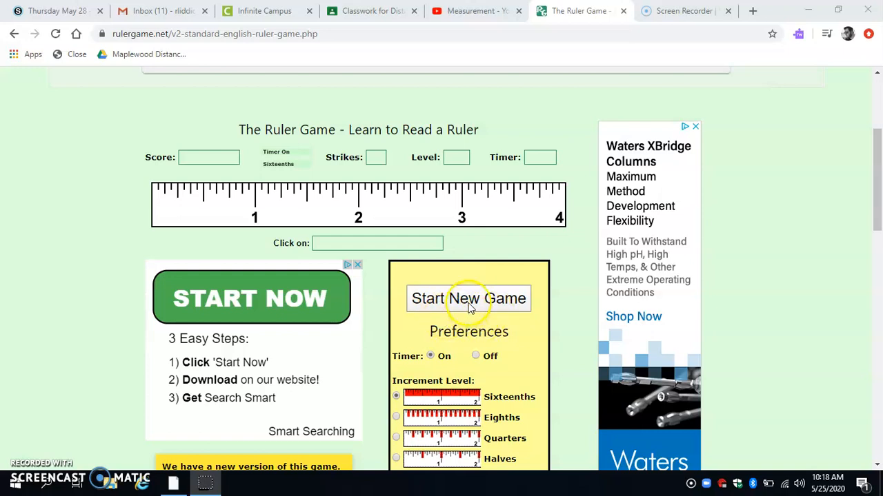
left_click(469, 297)
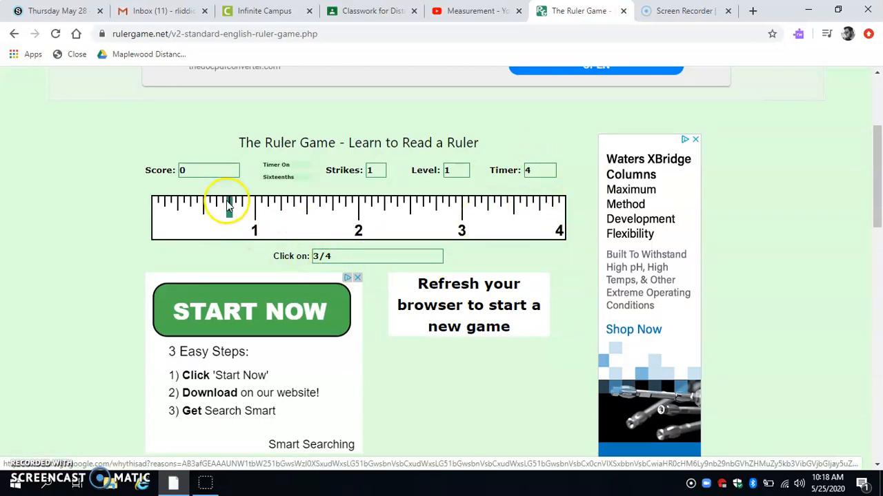
Mark 3/4 inch, then miss 2 3/4 inches until three strikes end the game at score 10
left_click(229, 206)
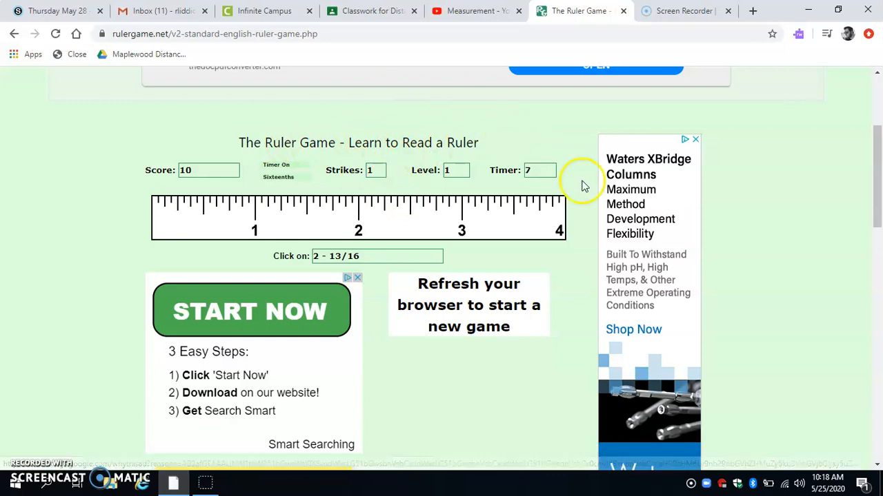
mouse_move(367, 199)
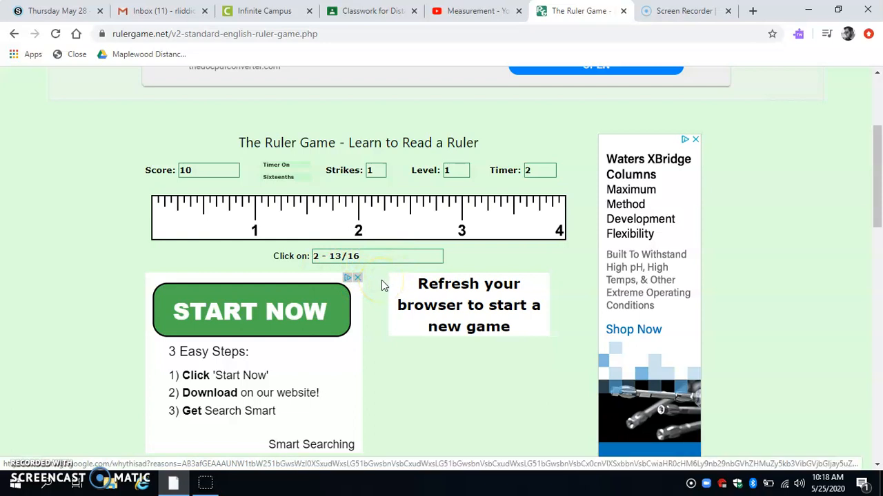
left_click(443, 207)
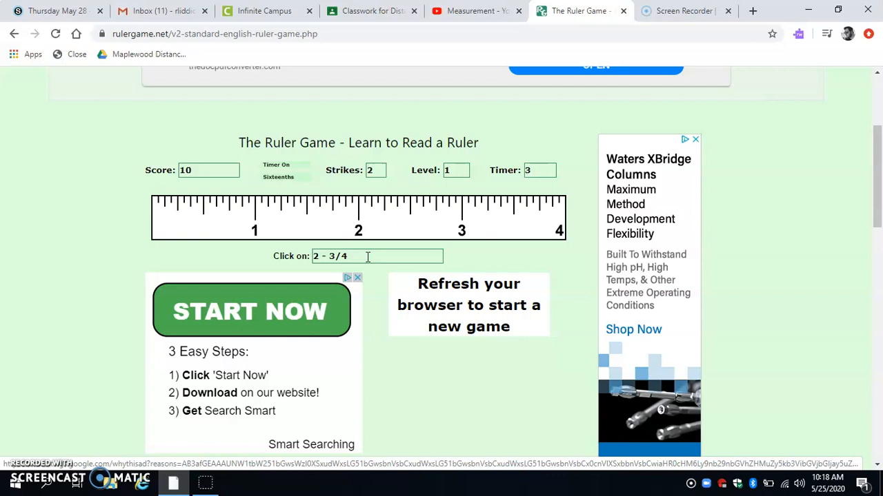
left_click(367, 204)
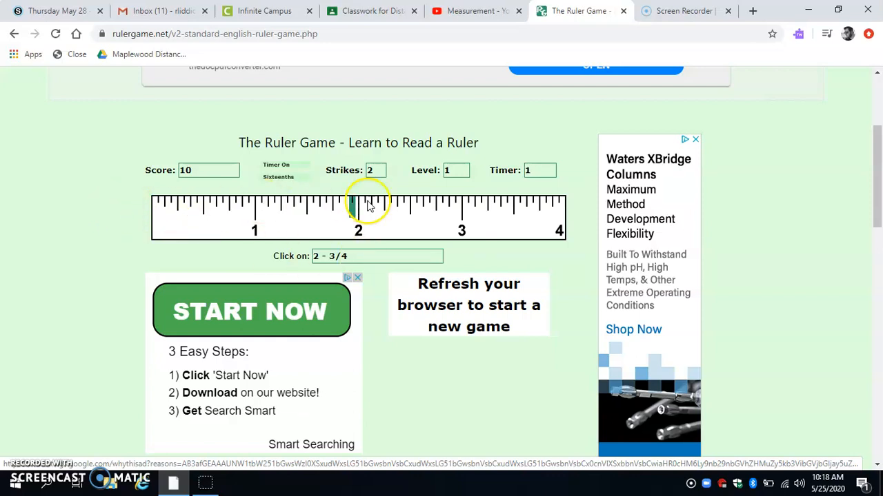
left_click(352, 204)
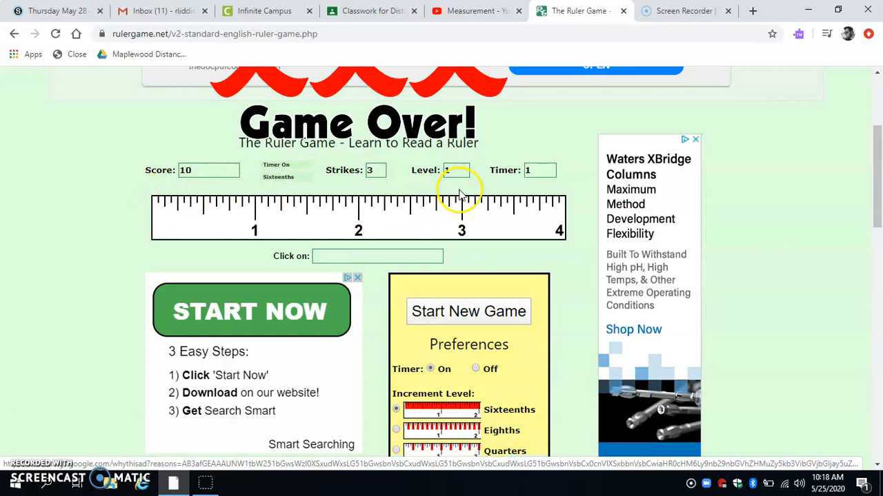